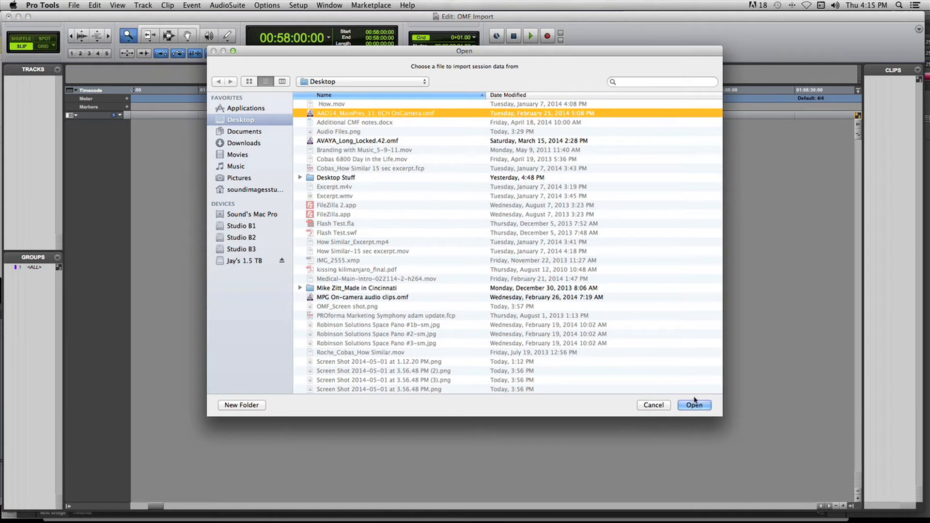
Step: Import the OMF's session data as six new audio tracks, Audio 4_L through Audio 6_R
click(694, 405)
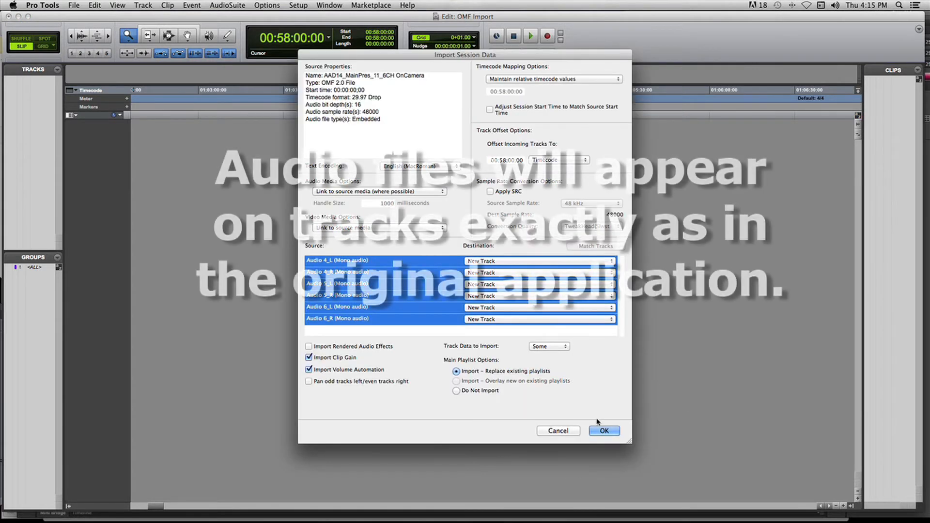
click(604, 431)
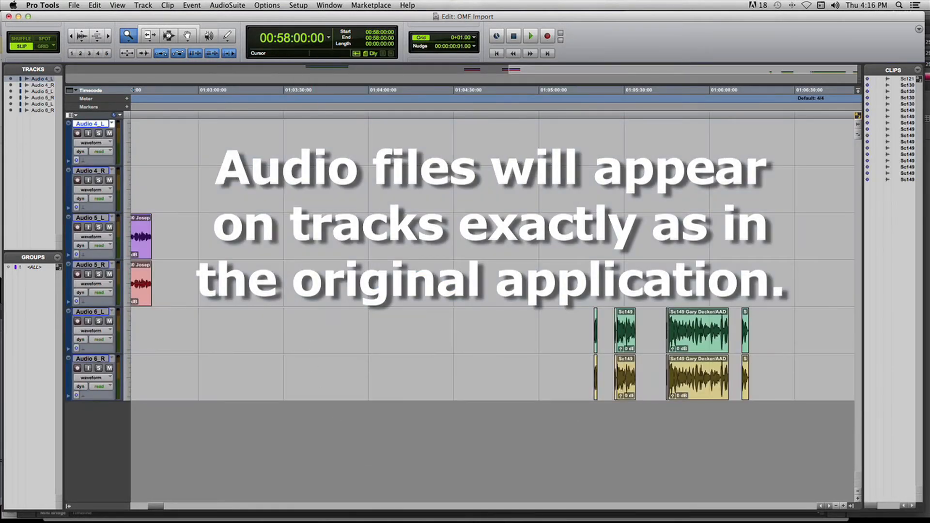